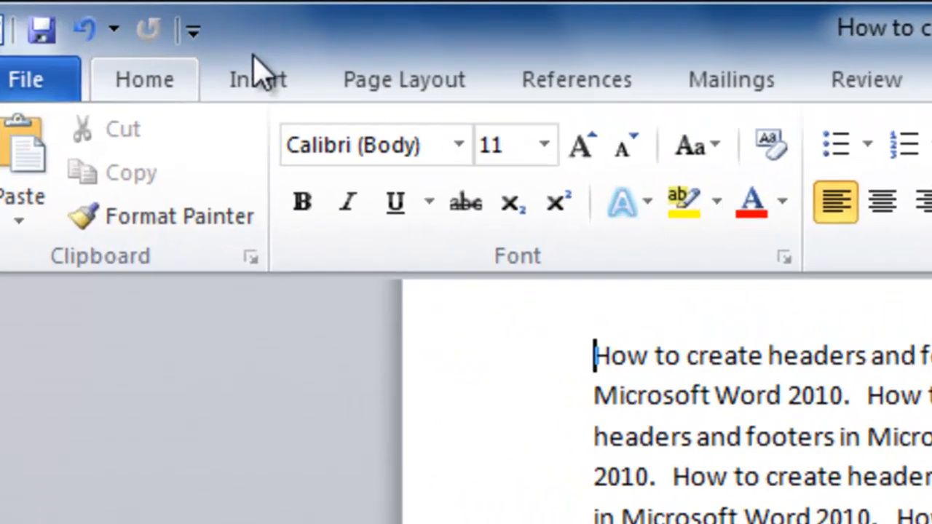
Bring up the Insert ribbon's gallery of built-in header designs
{"action": "left_click", "coordinate": [256, 78]}
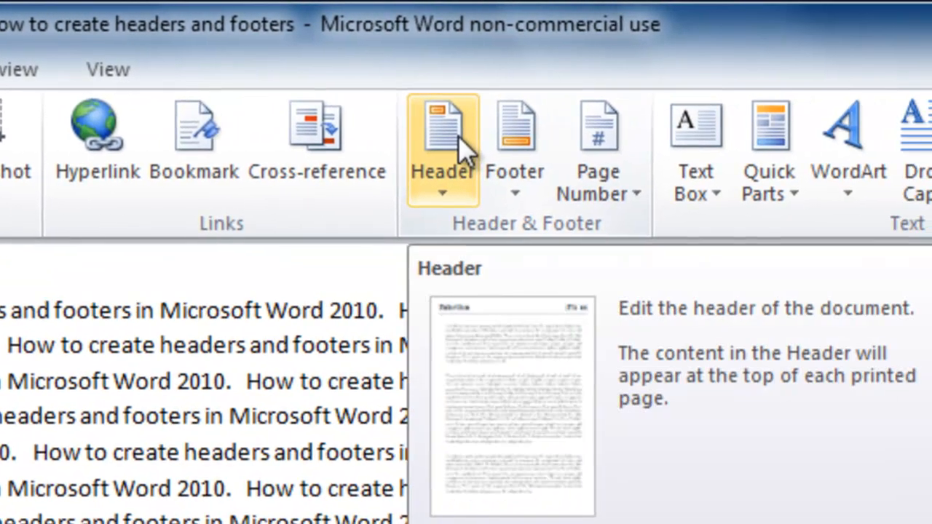
{"action": "left_click", "coordinate": [442, 131]}
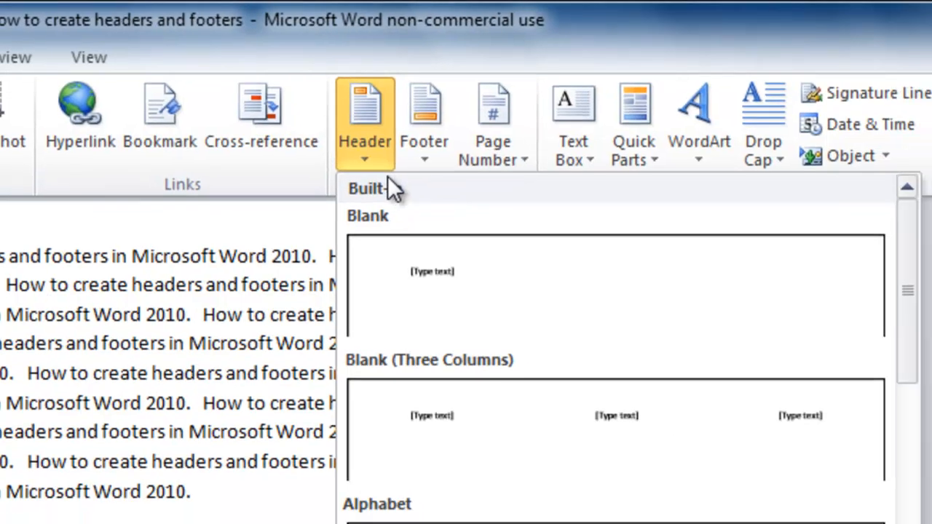
{"action": "mouse_move", "coordinate": [393, 255]}
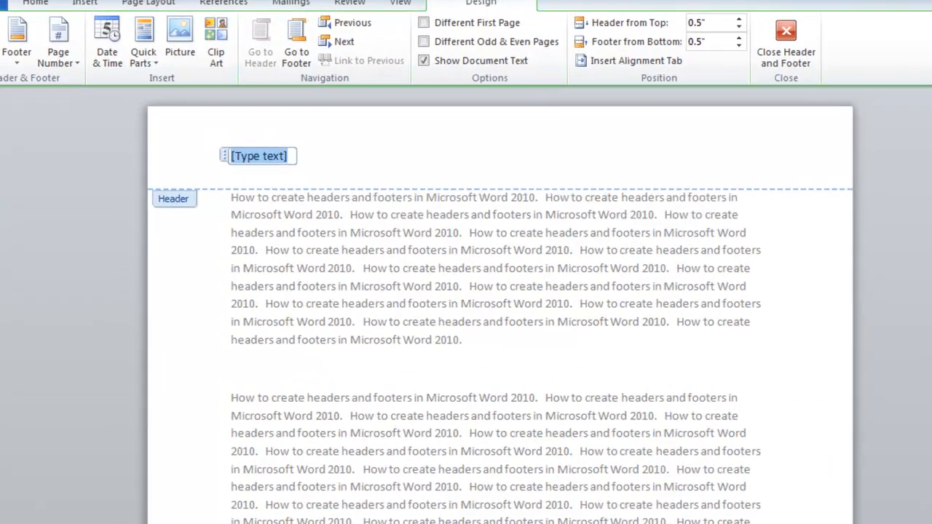
Enter 'My Company' in the header and enlarge it to 16 point bold
{"action": "type", "text": "My"}
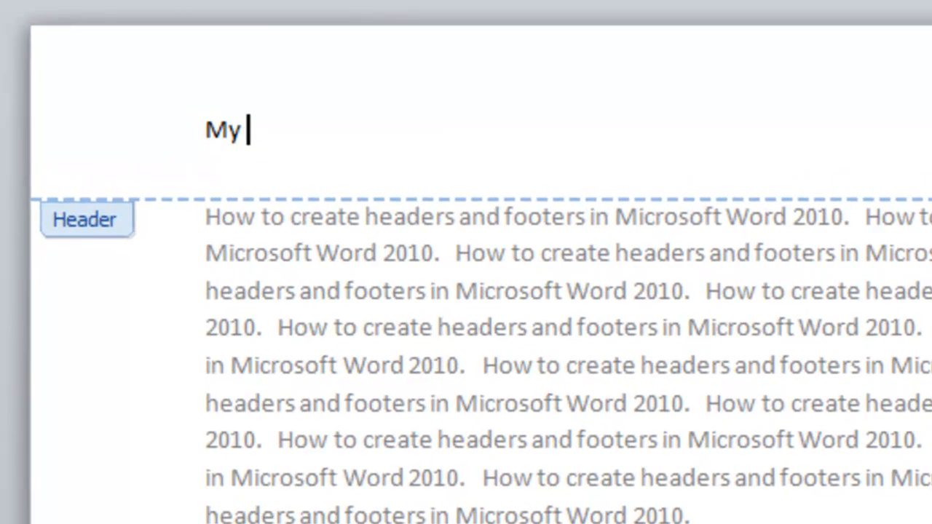
{"action": "type", "text": "Company"}
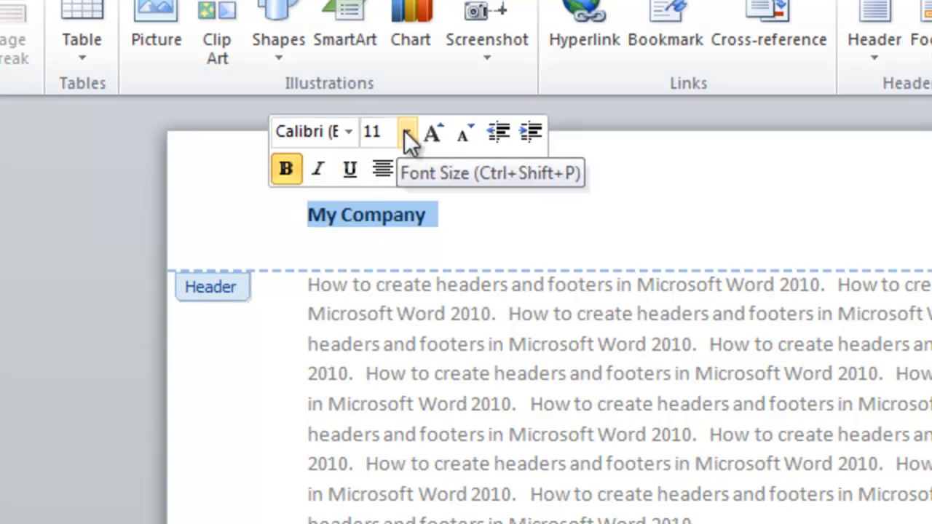
{"action": "left_click", "coordinate": [408, 131]}
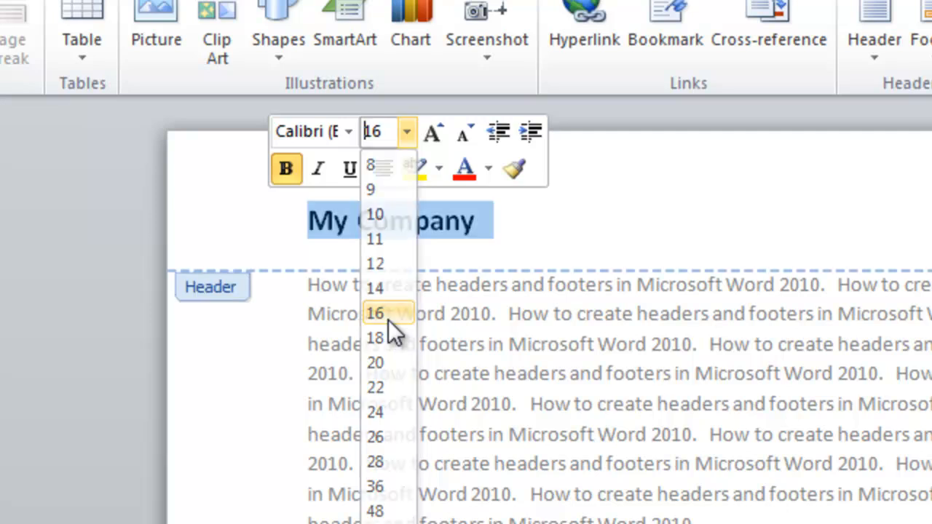
{"action": "left_click", "coordinate": [375, 313]}
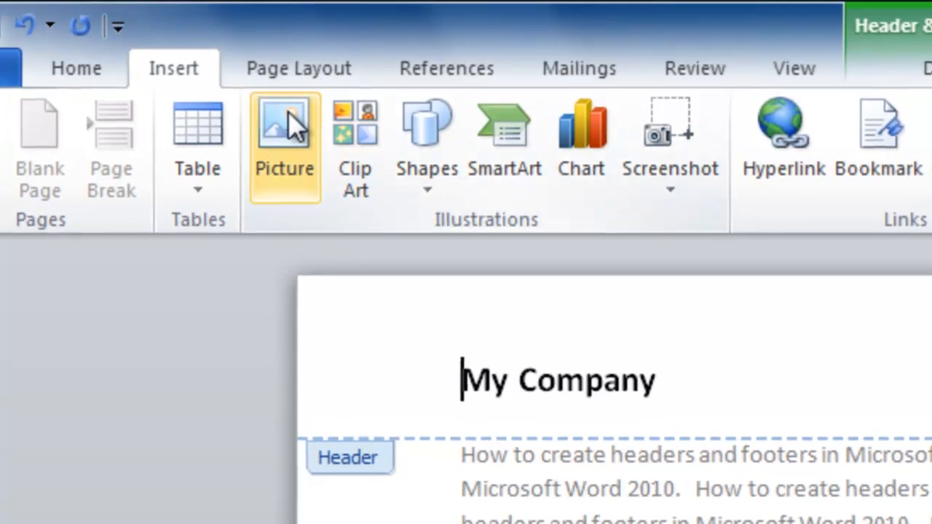
Insert the sample Logo picture into the header beside 'My Company'
{"action": "left_click", "coordinate": [284, 138]}
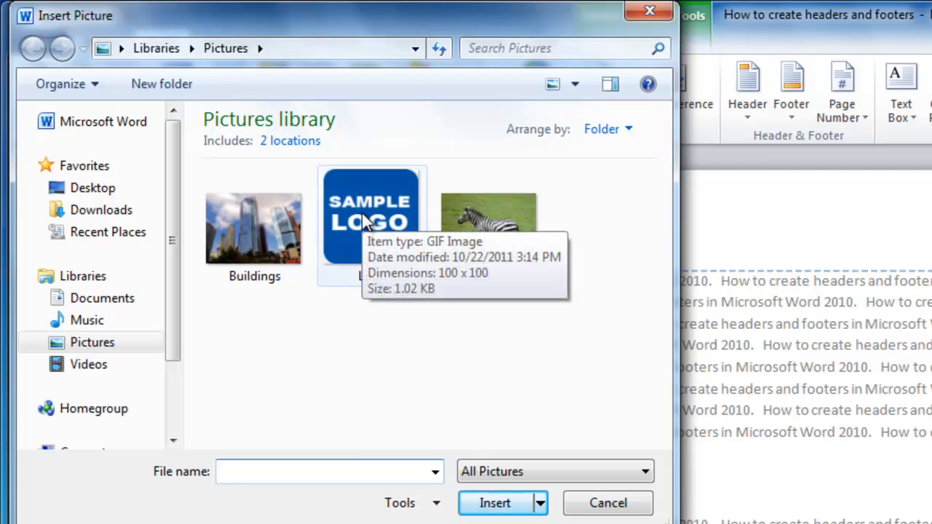
{"action": "left_click", "coordinate": [373, 218]}
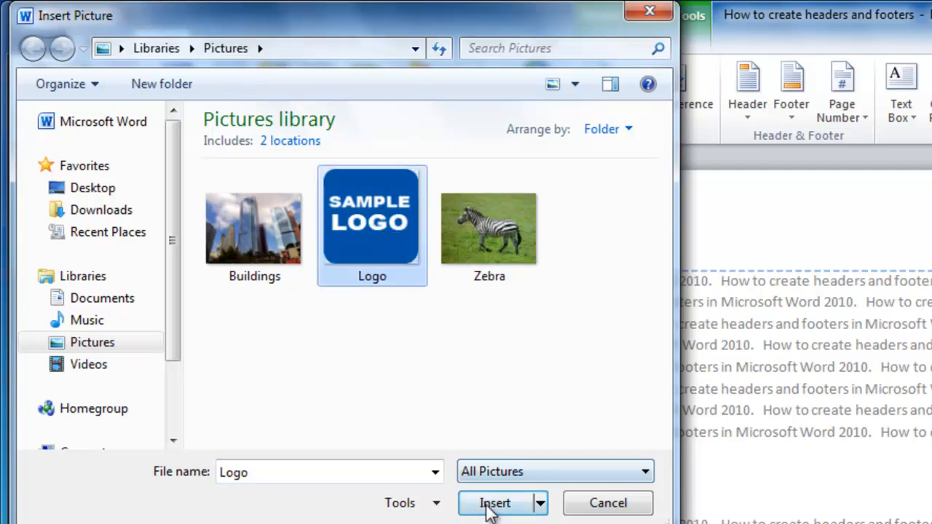
{"action": "left_click", "coordinate": [495, 502]}
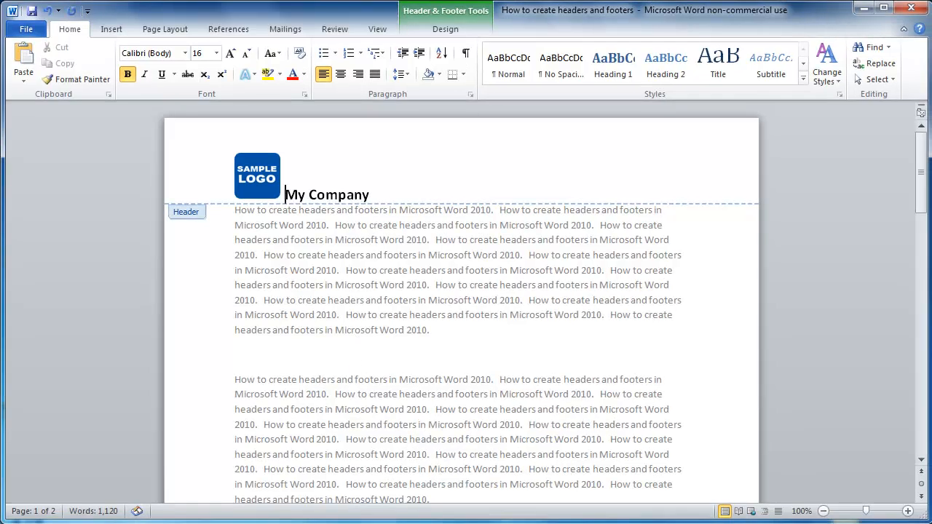
Raise the top page margin to about 1.3 inches in Page Setup
{"action": "left_click", "coordinate": [110, 29]}
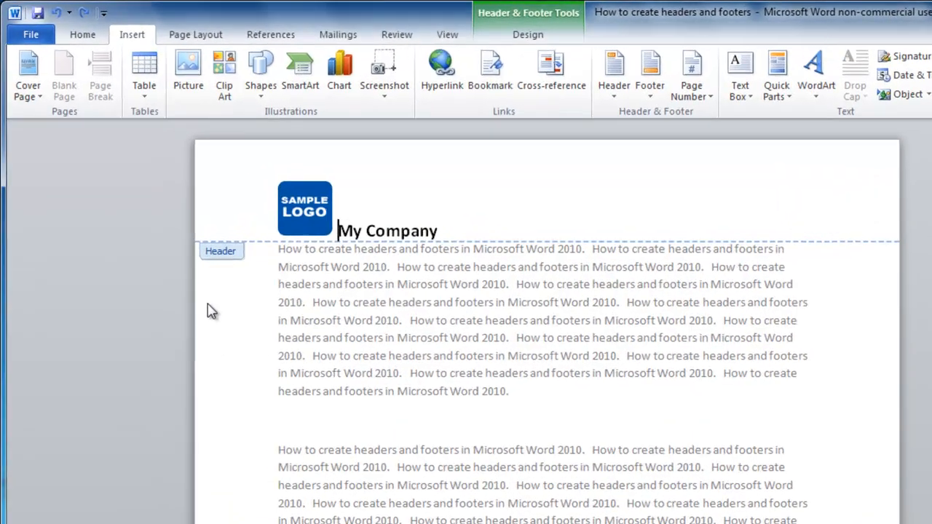
{"action": "left_click", "coordinate": [195, 35]}
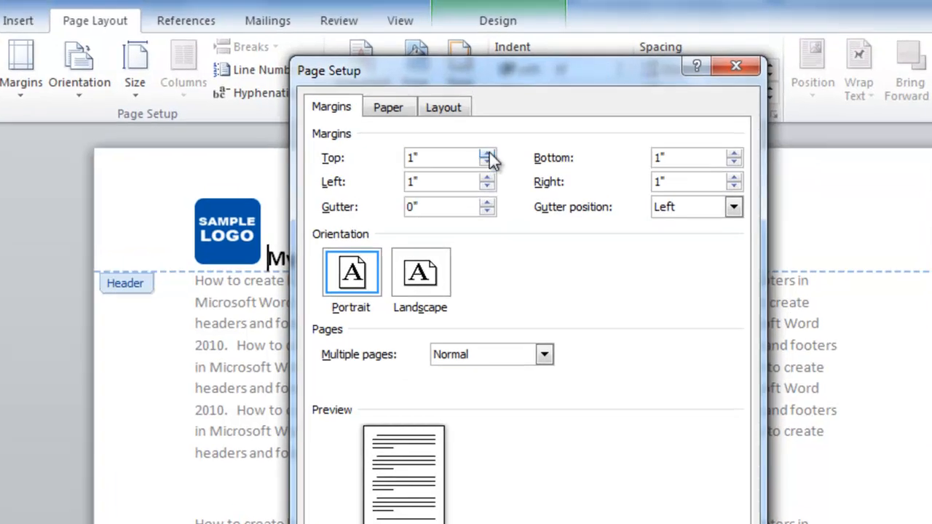
{"action": "left_click", "coordinate": [486, 154]}
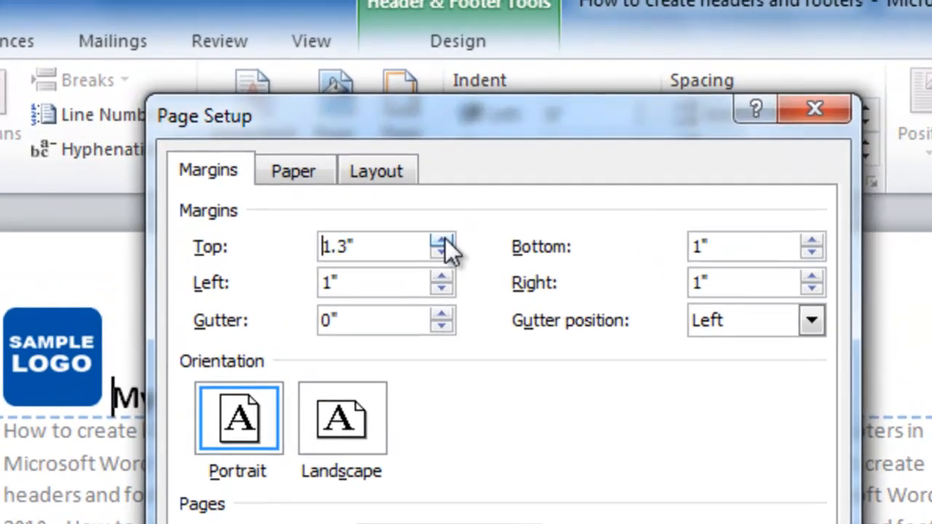
{"action": "left_click", "coordinate": [442, 240]}
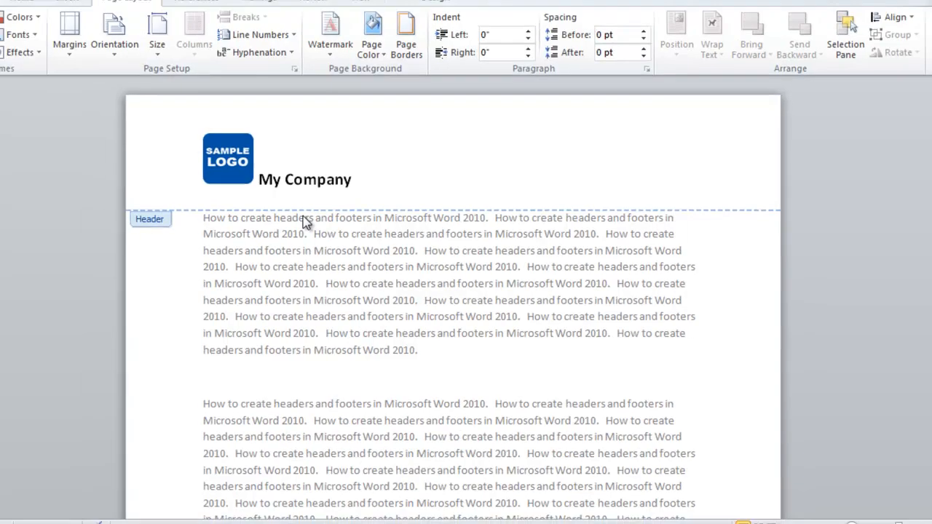
Move down the page to reach the footer area
{"action": "scroll", "scroll_direction": "down", "scroll_amount": 3}
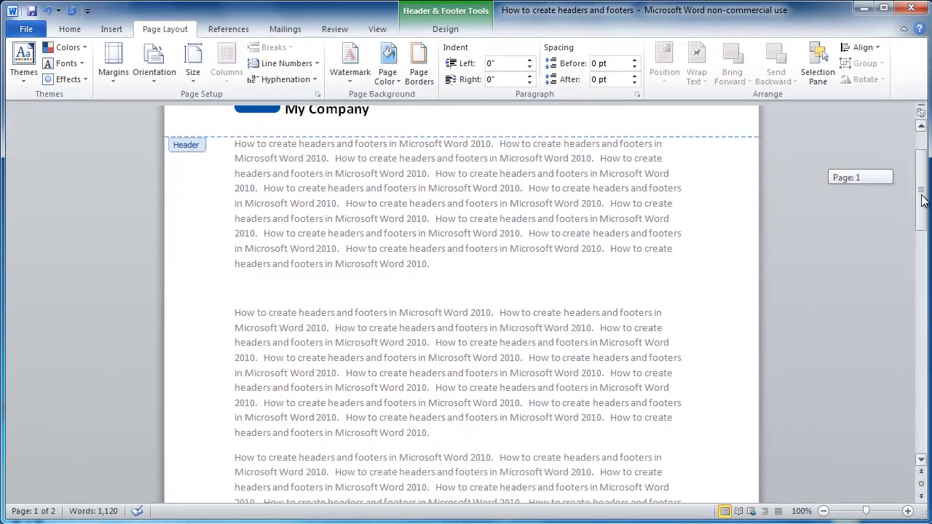
{"action": "scroll", "scroll_direction": "down", "scroll_amount": 3}
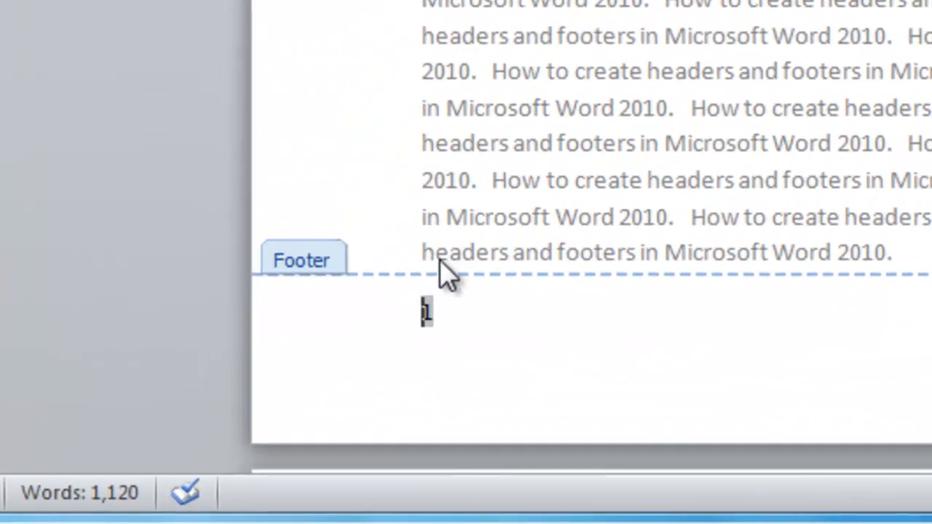
{"action": "mouse_move", "coordinate": [493, 323]}
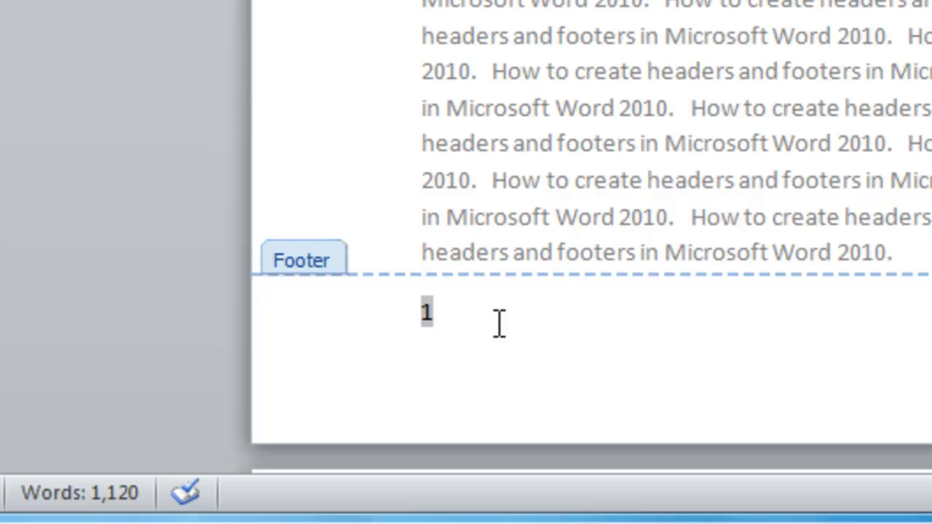
Prefix the footer number with 'Page' and check it repeats on the second page
{"action": "type", "text": "P"}
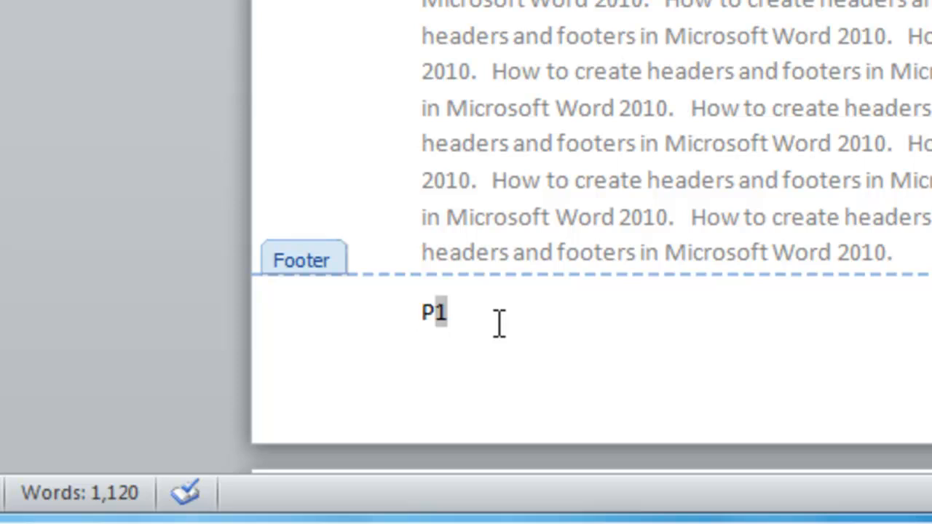
{"action": "type", "text": "age"}
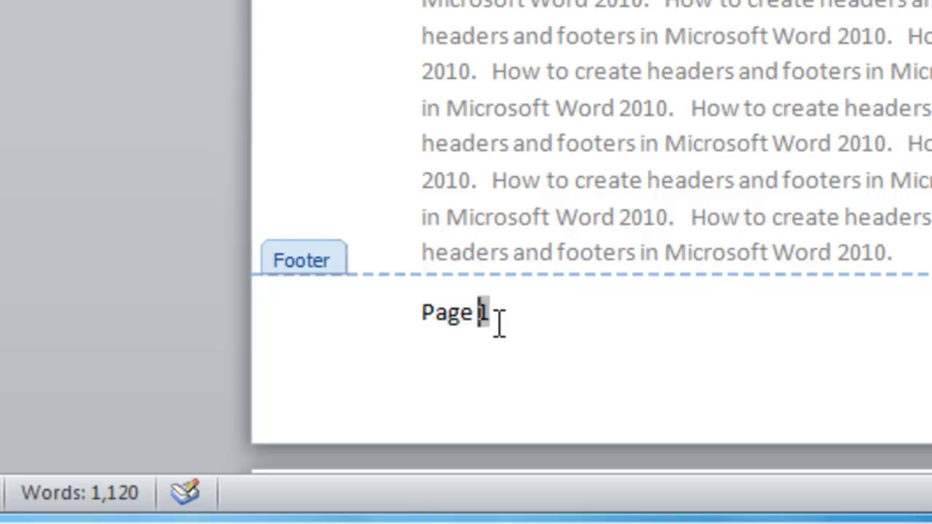
{"action": "scroll", "scroll_direction": "down", "scroll_amount": 3}
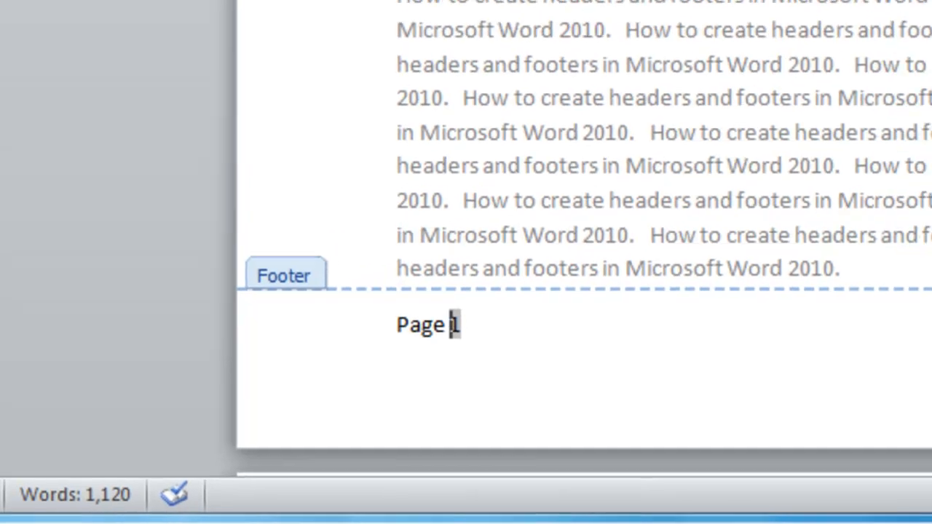
{"action": "scroll", "scroll_direction": "down", "scroll_amount": 3}
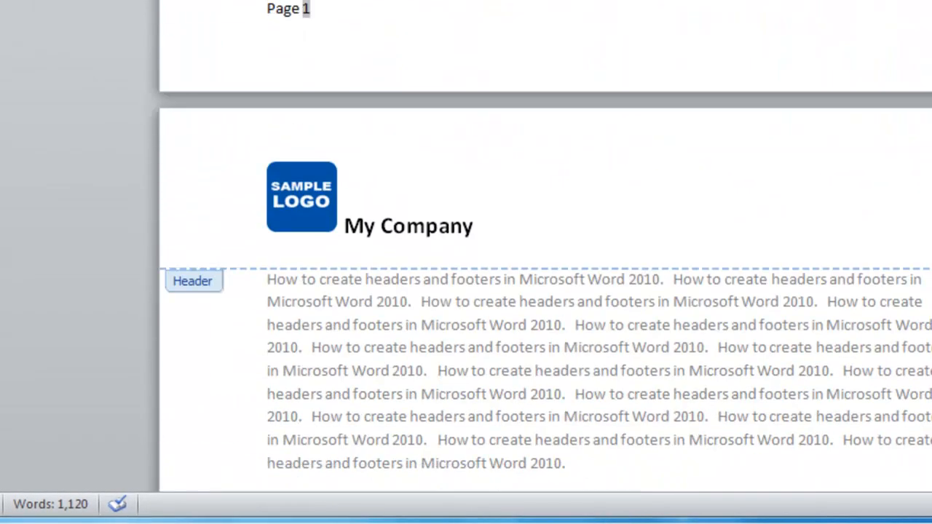
{"action": "scroll", "scroll_direction": "down", "scroll_amount": 3}
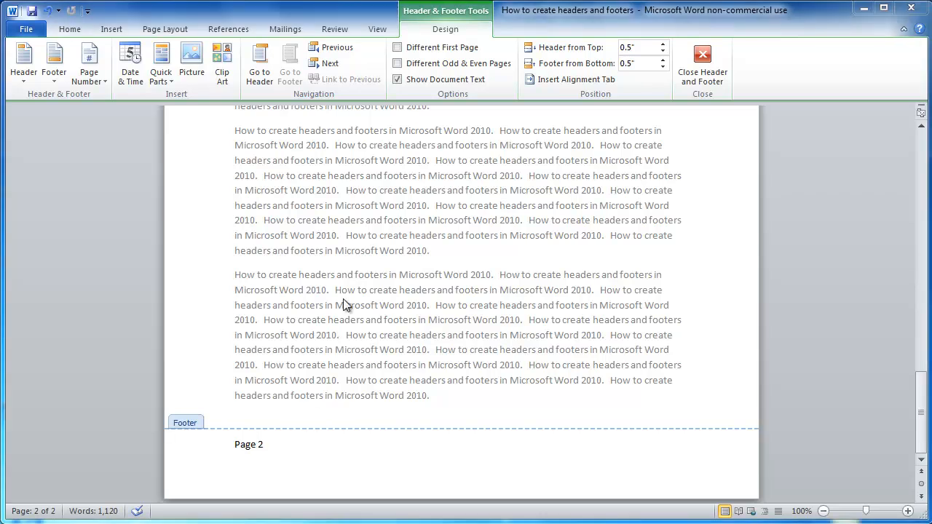
Finish header and footer editing and review the document's pages
{"action": "left_click", "coordinate": [702, 66]}
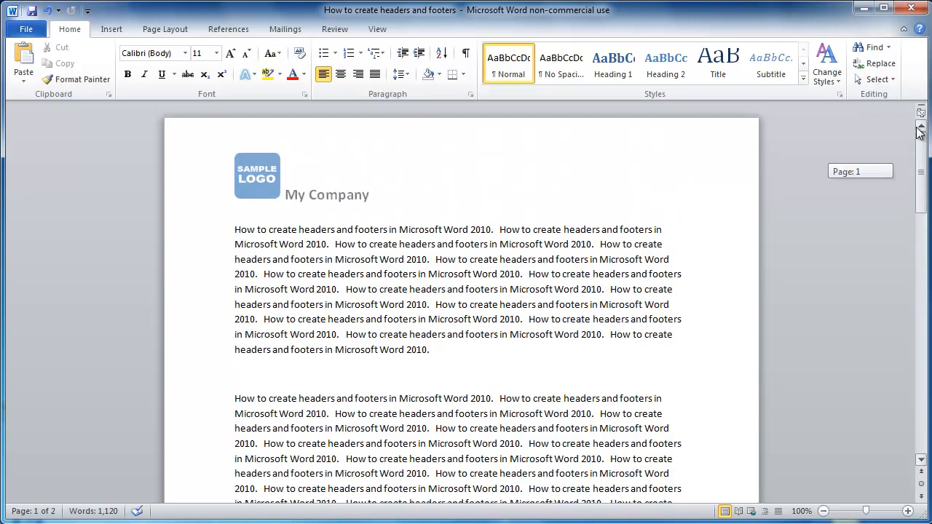
{"action": "scroll", "scroll_direction": "down", "scroll_amount": 3}
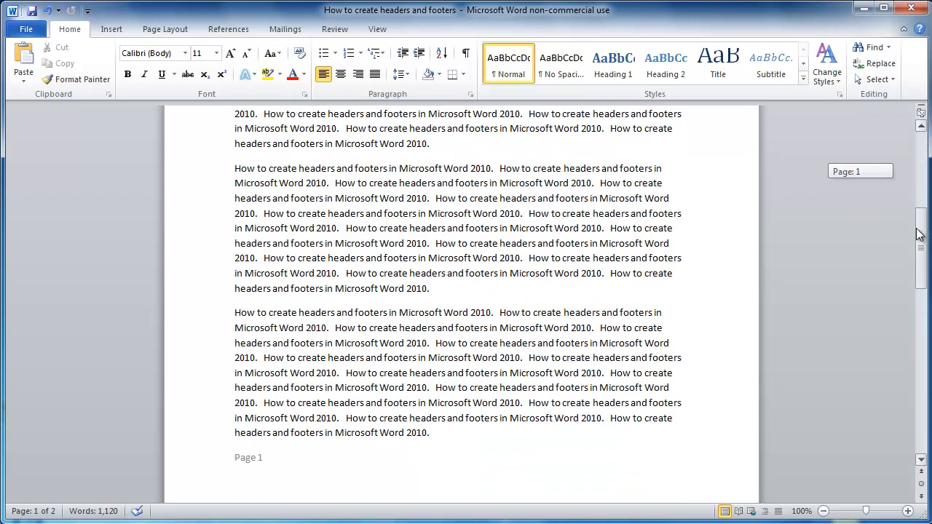
{"action": "scroll", "scroll_direction": "down", "scroll_amount": 3}
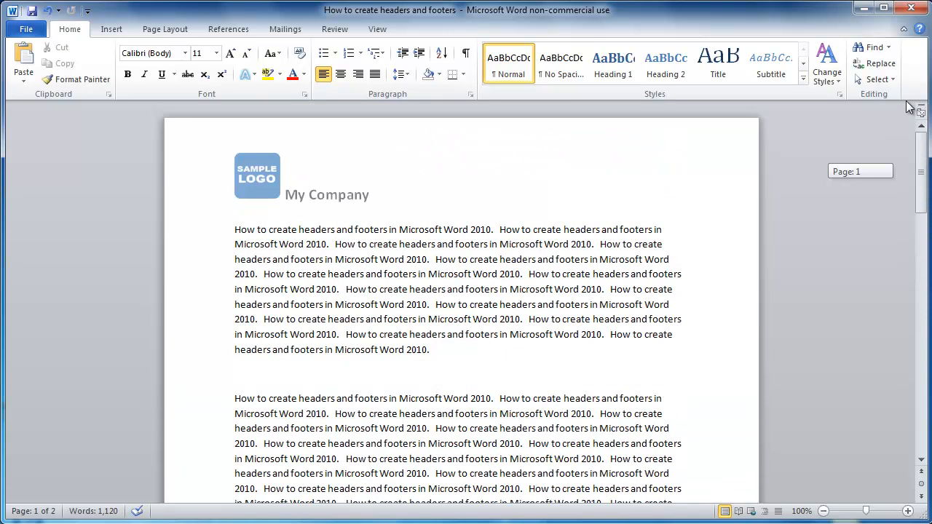
{"action": "left_click", "coordinate": [235, 230]}
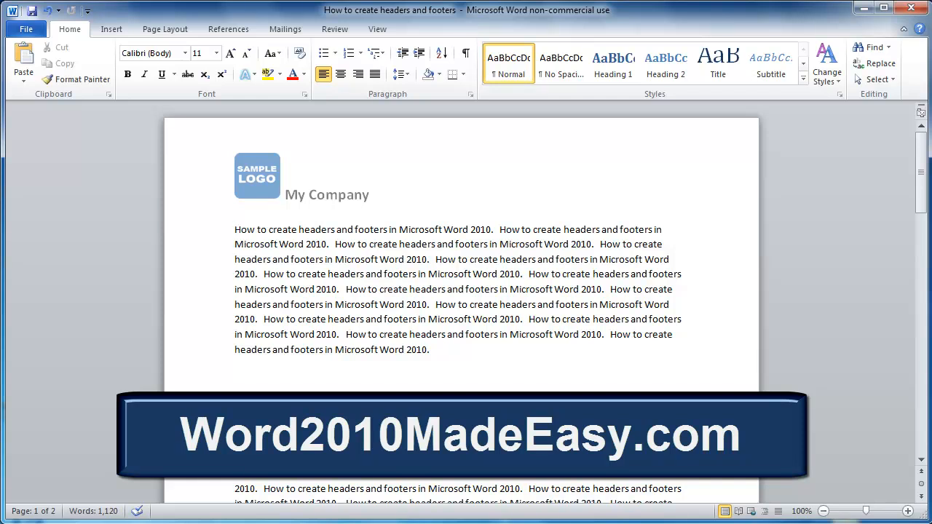
{"action": "left_click", "coordinate": [234, 230]}
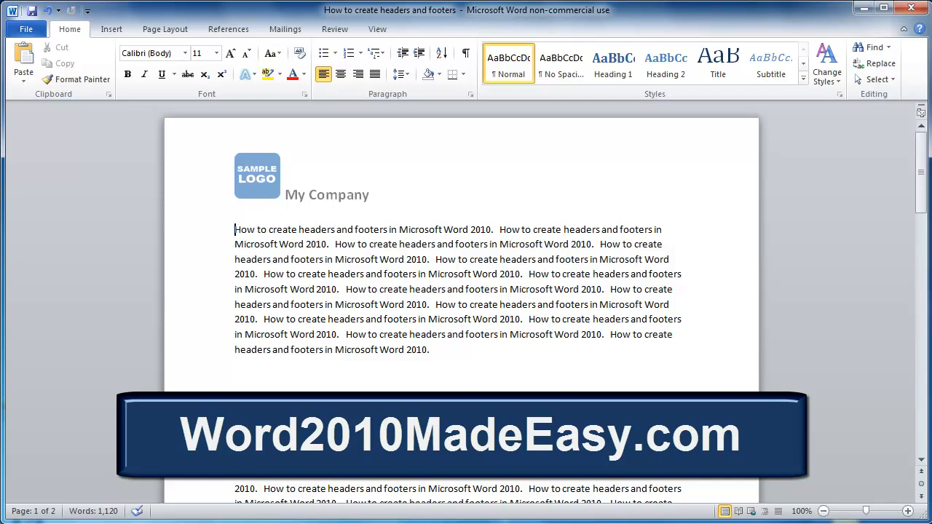